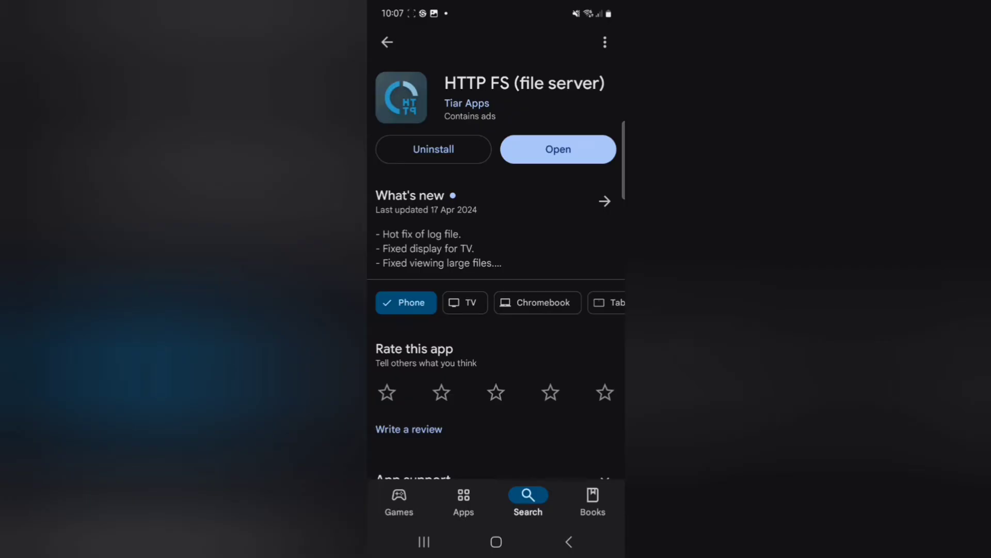
Launch HTTP FS from the Play Store page to show server address 192.168.0.23 and QR code
left_click(558, 149)
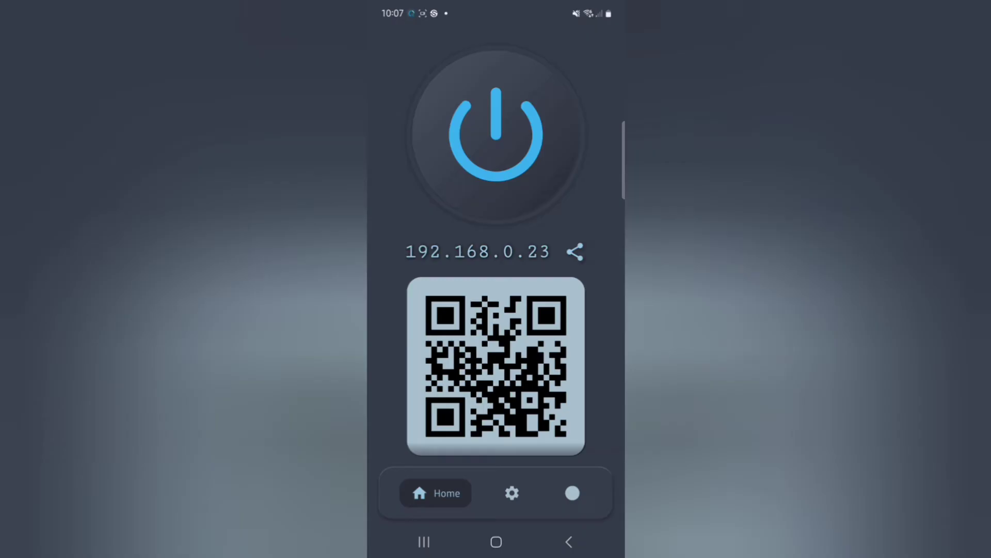
In Server settings, toggle the WebDAV interface off while RSS stays enabled
left_click(511, 493)
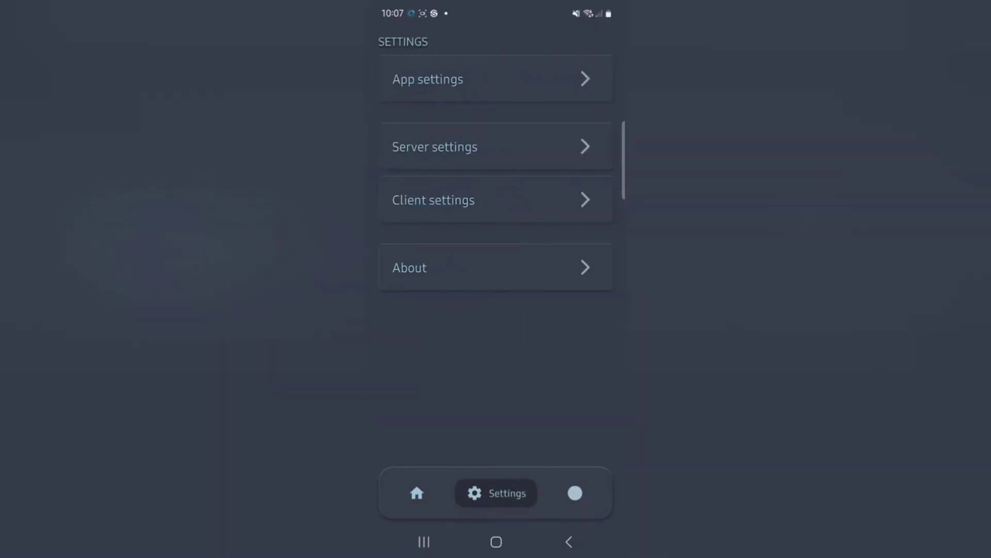
left_click(496, 146)
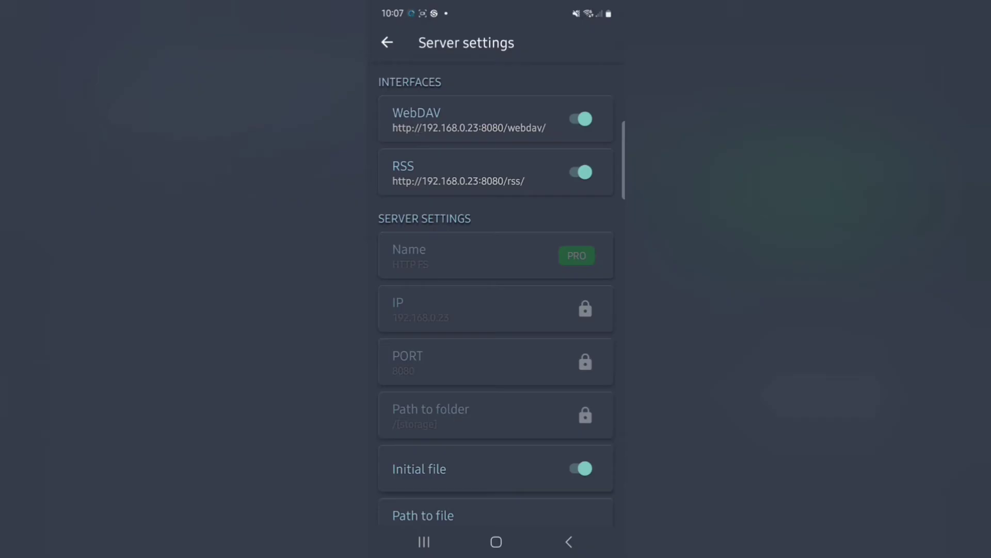
left_click(579, 119)
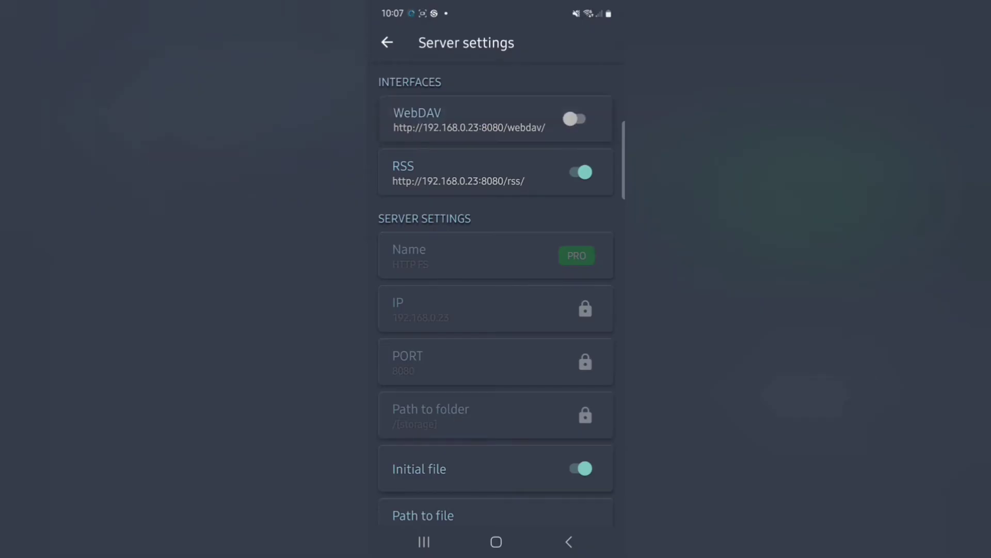
left_click(576, 119)
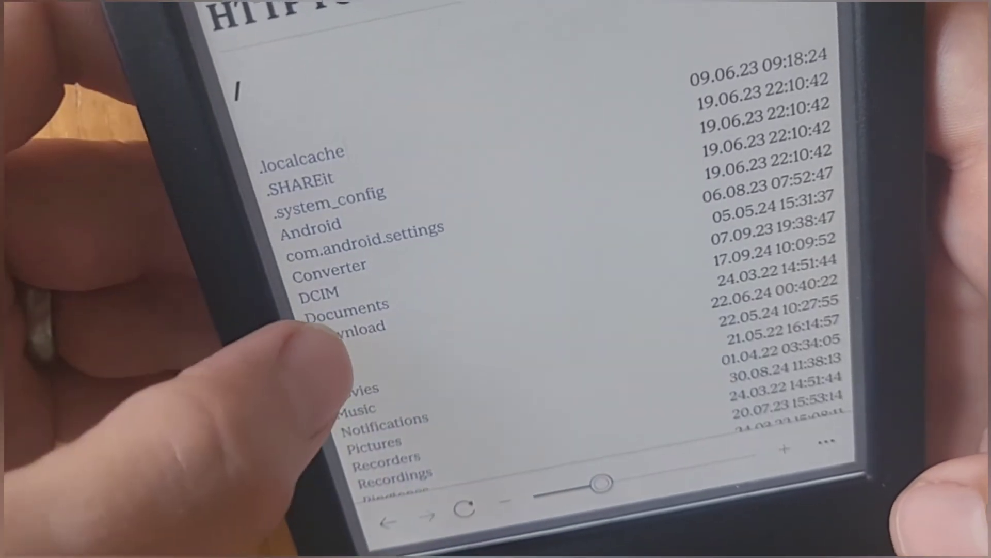
Scroll the root folder listing from .localcache through Recordings, showing Documents, Download, Movies, Music, Pictures
scroll("up", 3)
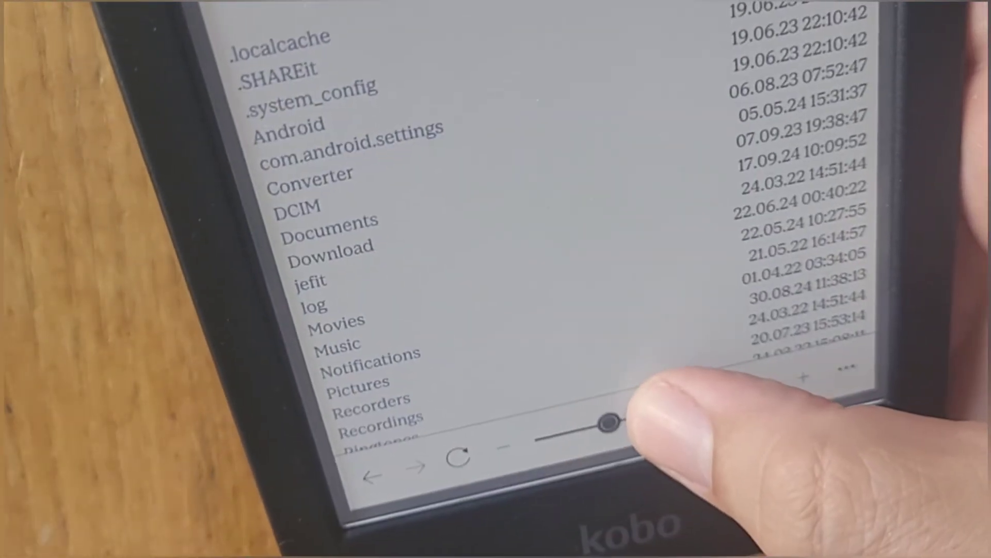